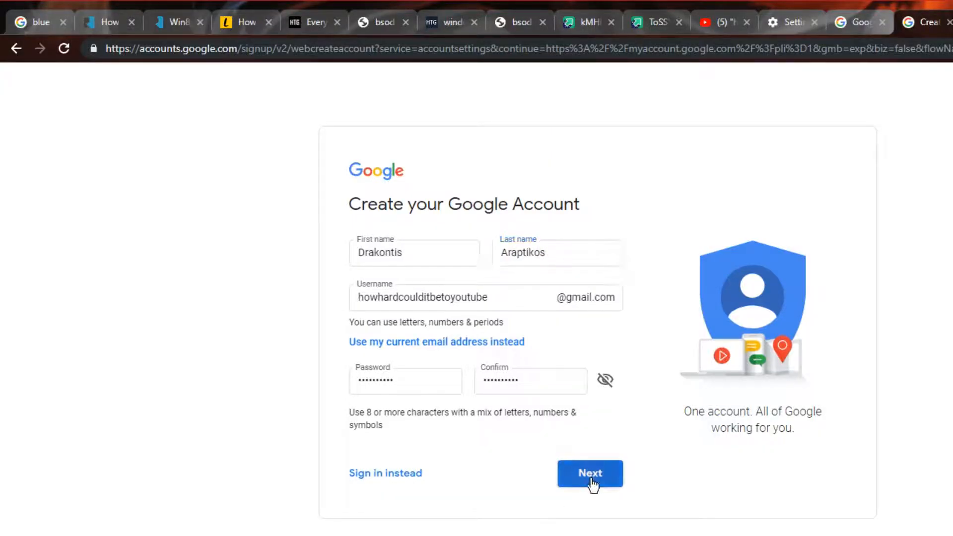
Resubmit the Google sign-up form after each rejection with a changed username
click(589, 472)
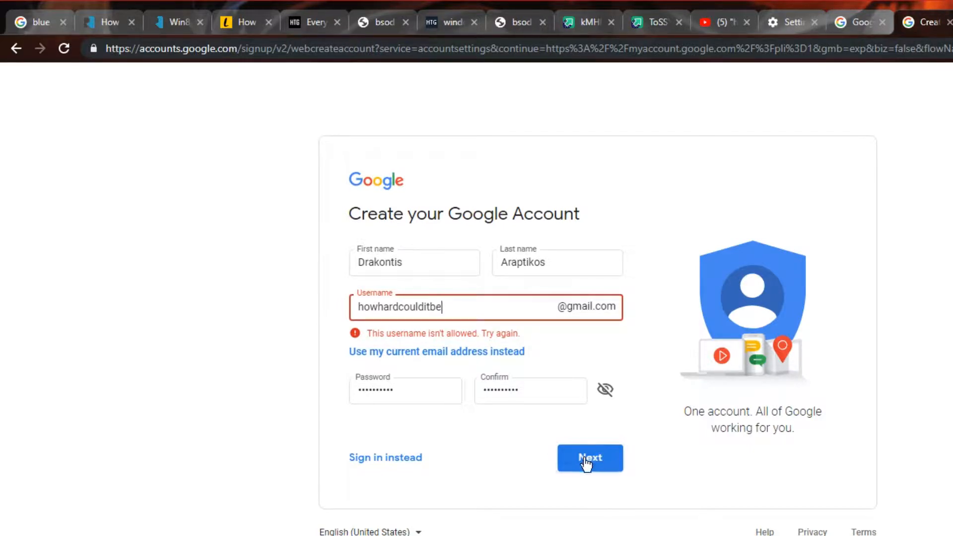
click(589, 458)
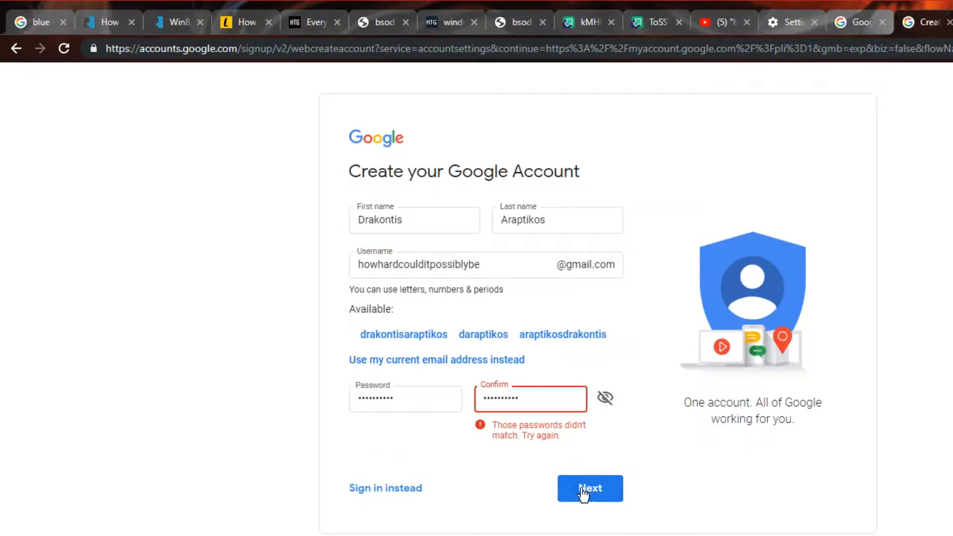
click(589, 488)
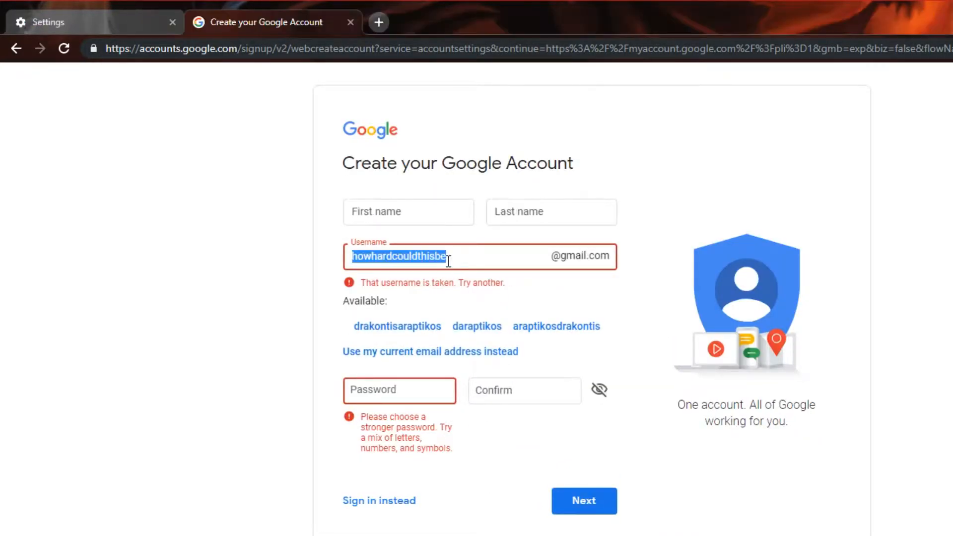
Try the username 'apparentlyi' with a new password and submit the form again
text(apparentlyihatemyself)
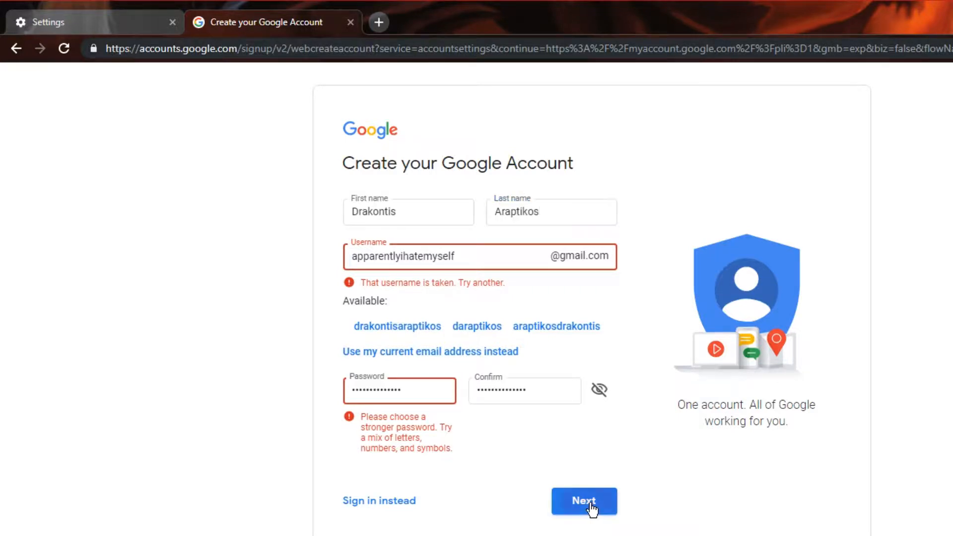
click(584, 500)
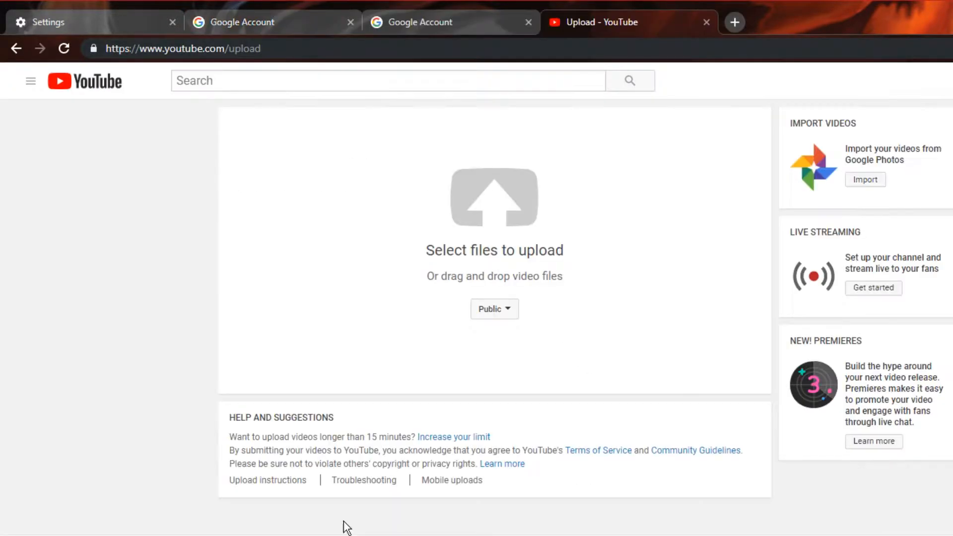
mouse_move(454, 437)
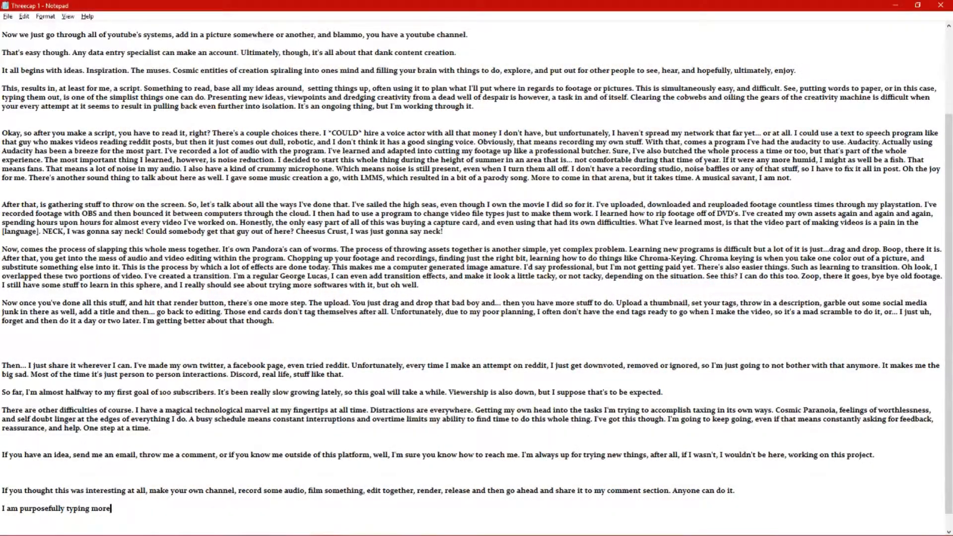
Add a closing paragraph about writing on the bottom to appear as though adding useful things to the script
text(on the bottom of this page to make it)
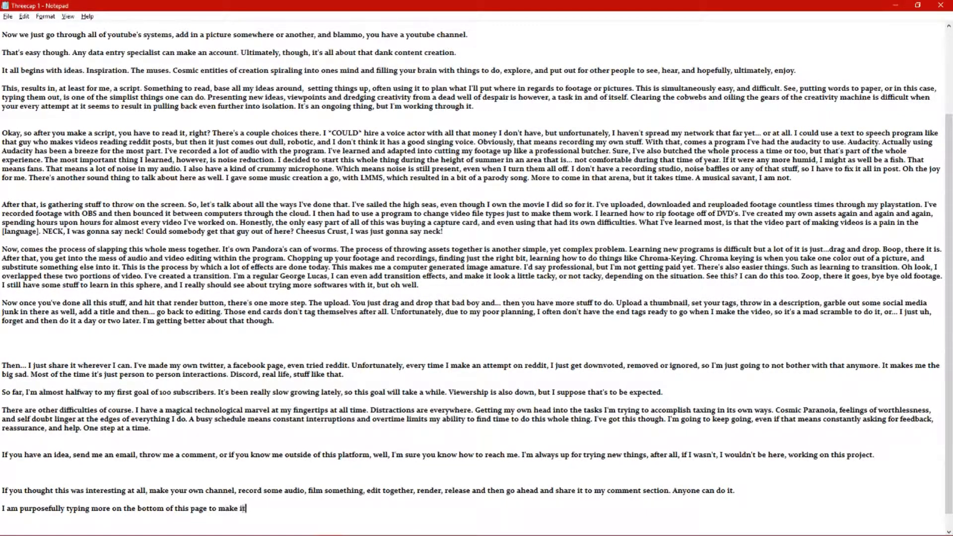
text(appear as though)
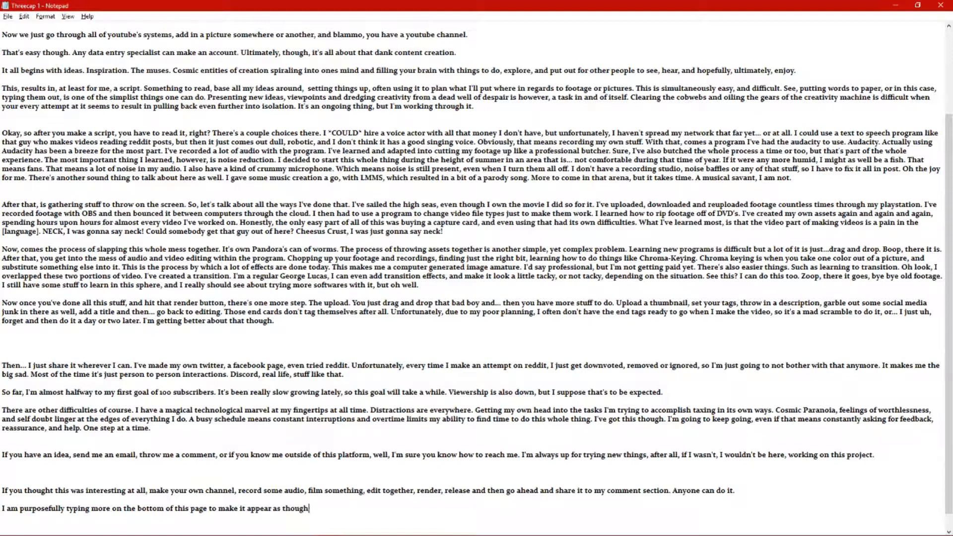
text(I'm writing more)
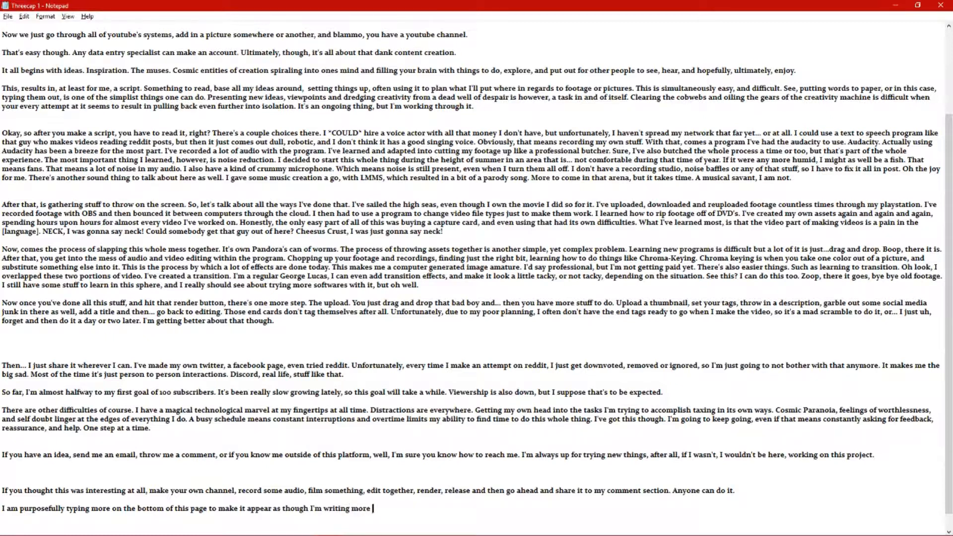
text(useful things for)
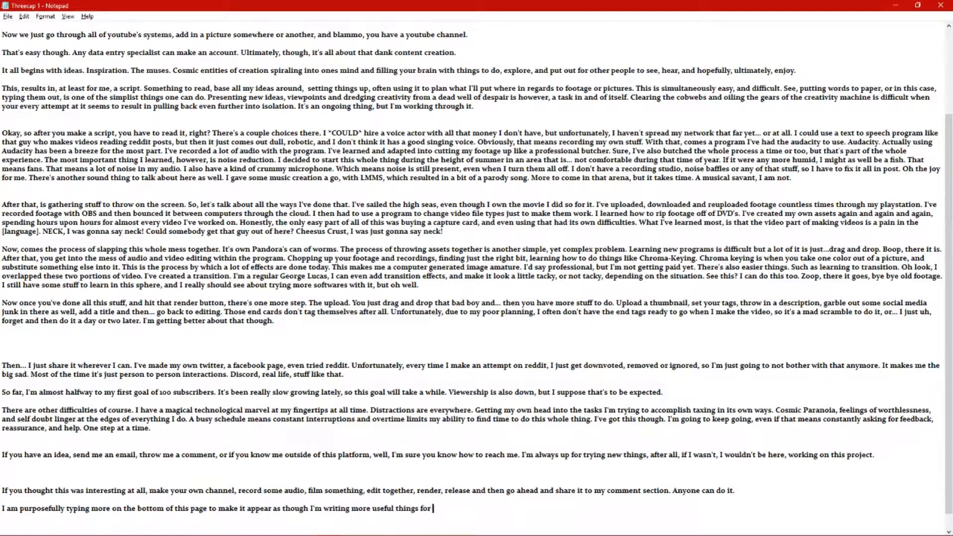
text(this script, but this is actually a lie. The script is done, and)
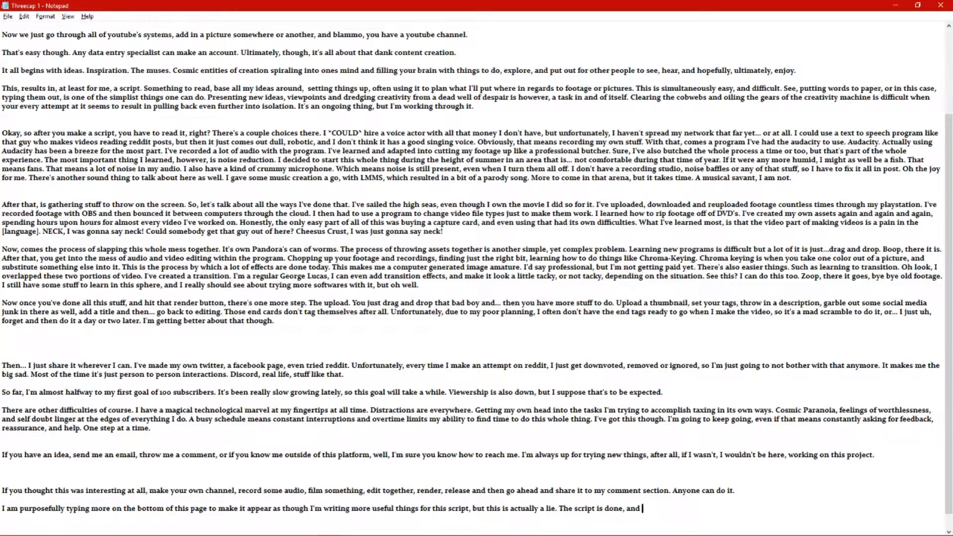
Finish the paragraph: there's not a gosh darn thing more to do, the audio is recorded
text(there's not a gosh)
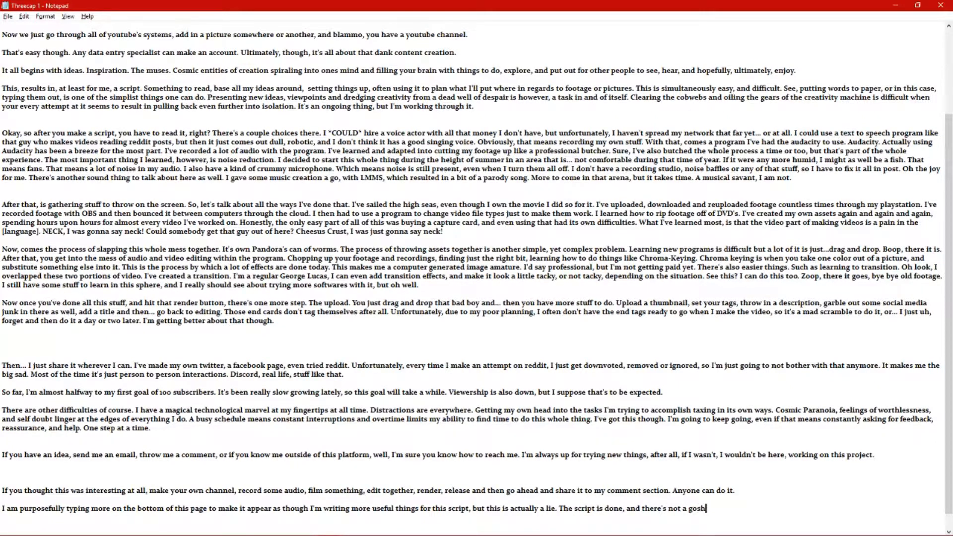
text(da)
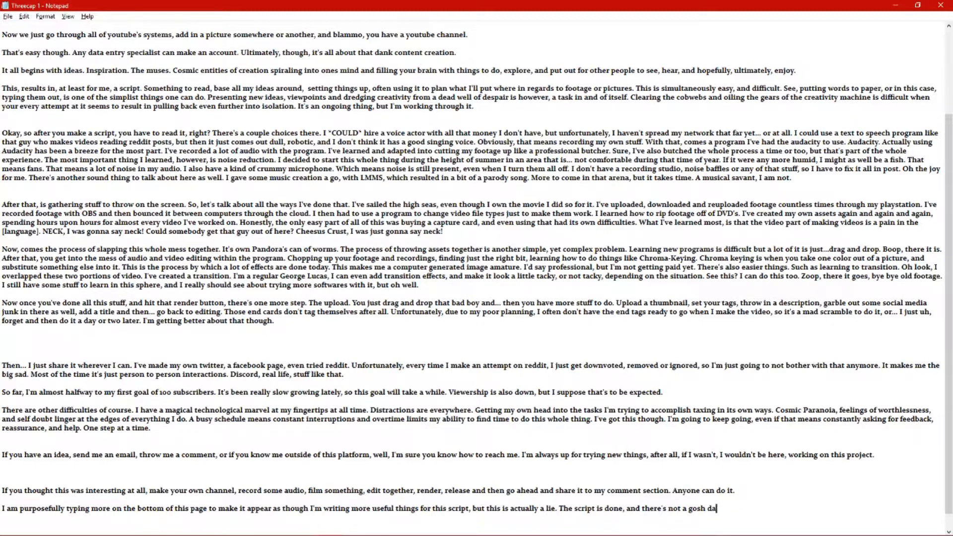
text(rn thing more I can)
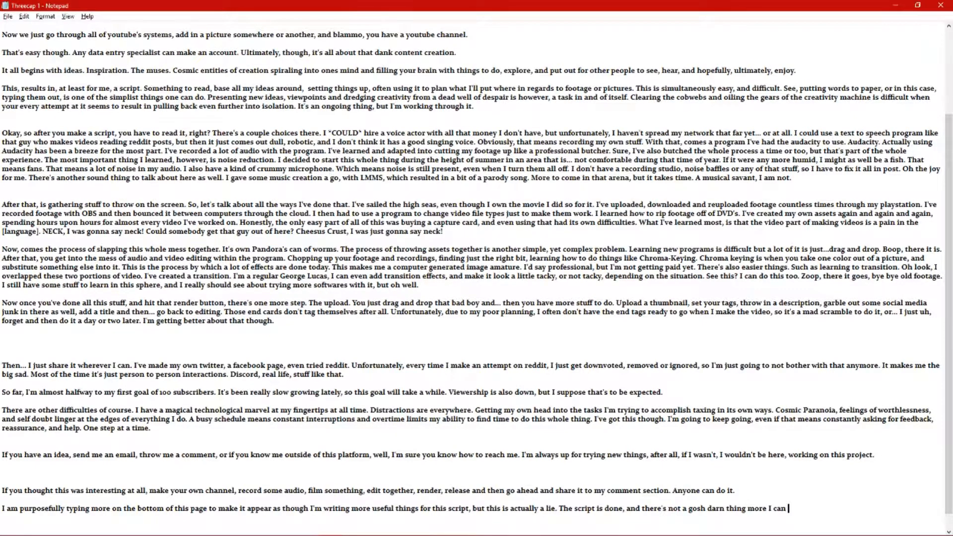
text(do to really do much more with it, after all)
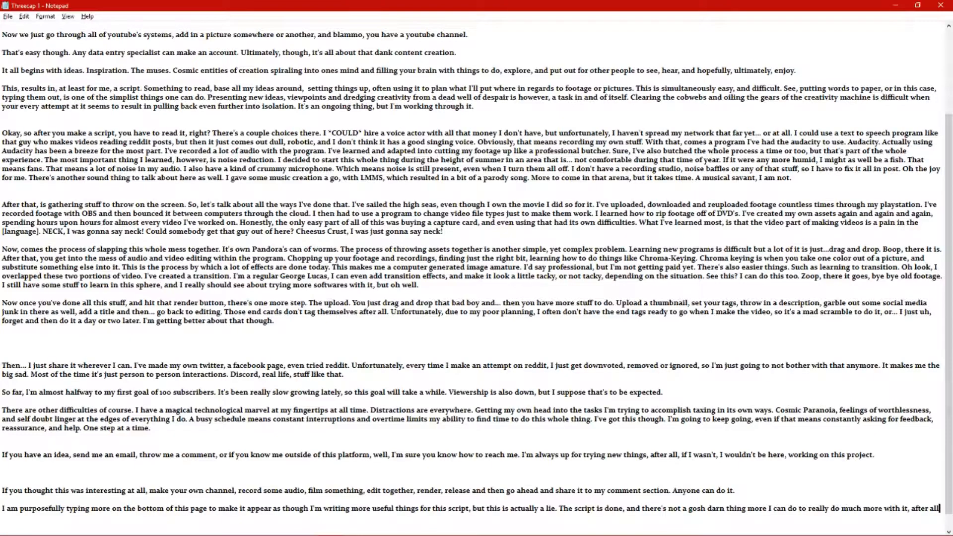
text(the audio I)
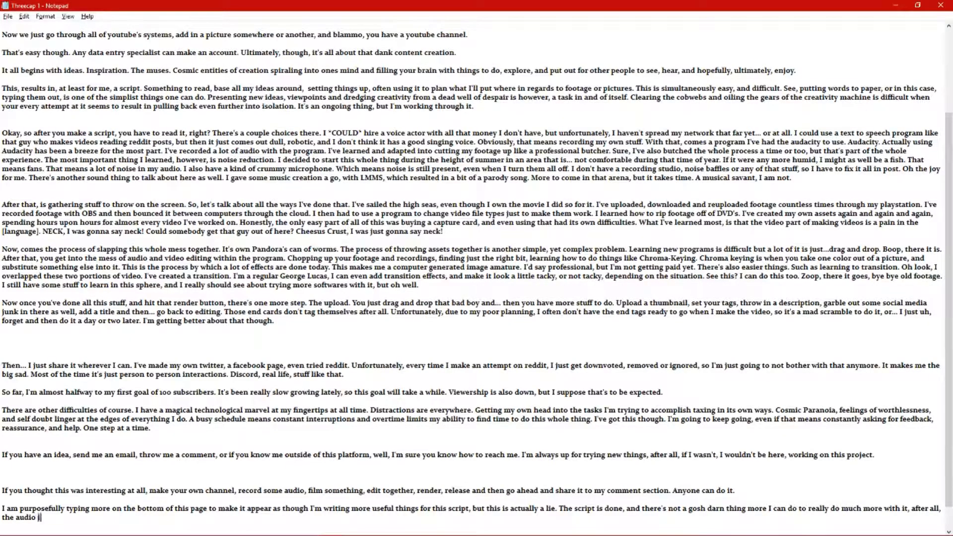
text(is recorded.)
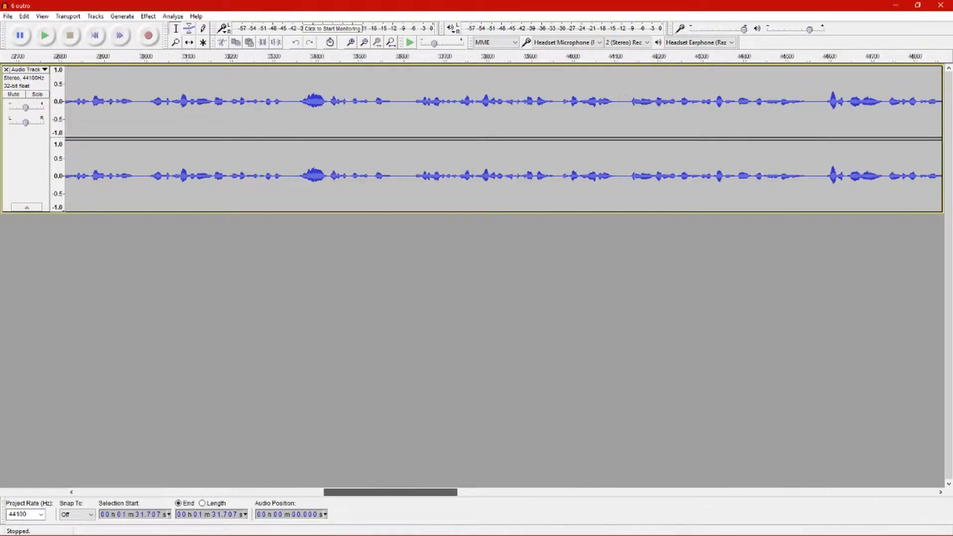
Select a short silent stretch around the 21.5-second mark of the outro waveform
scroll(left, 3)
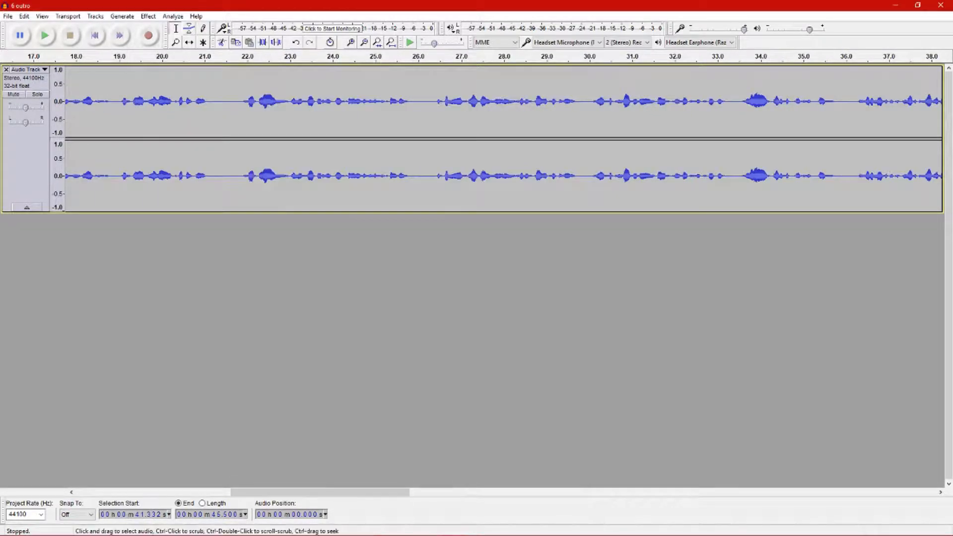
drag(214, 101, 238, 100)
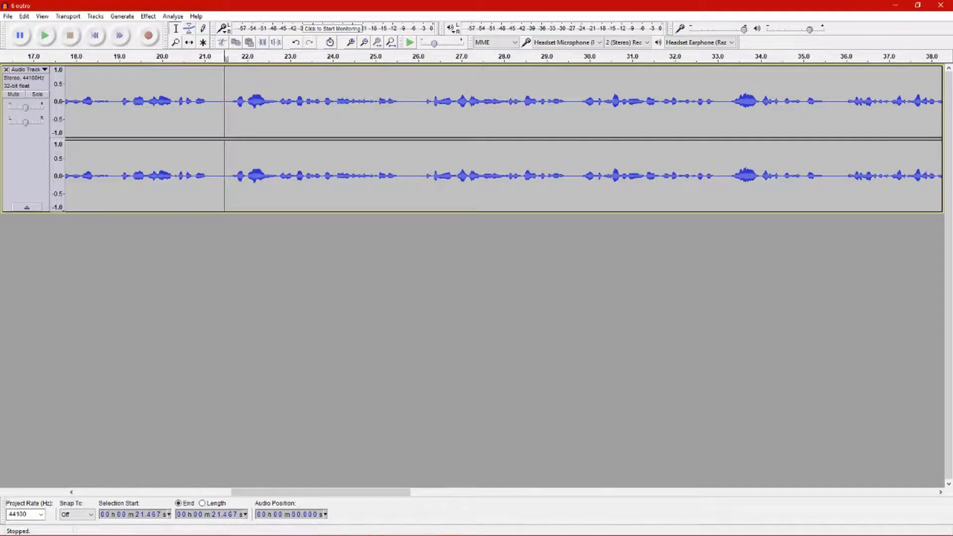
scroll(left, 3)
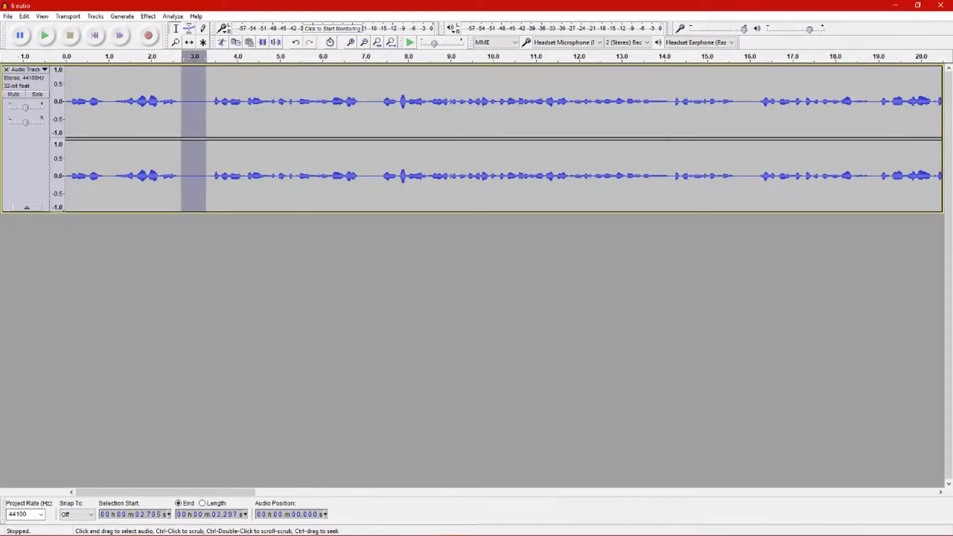
Capture the selected noise as the Noise Reduction profile from the Effect menu
click(173, 16)
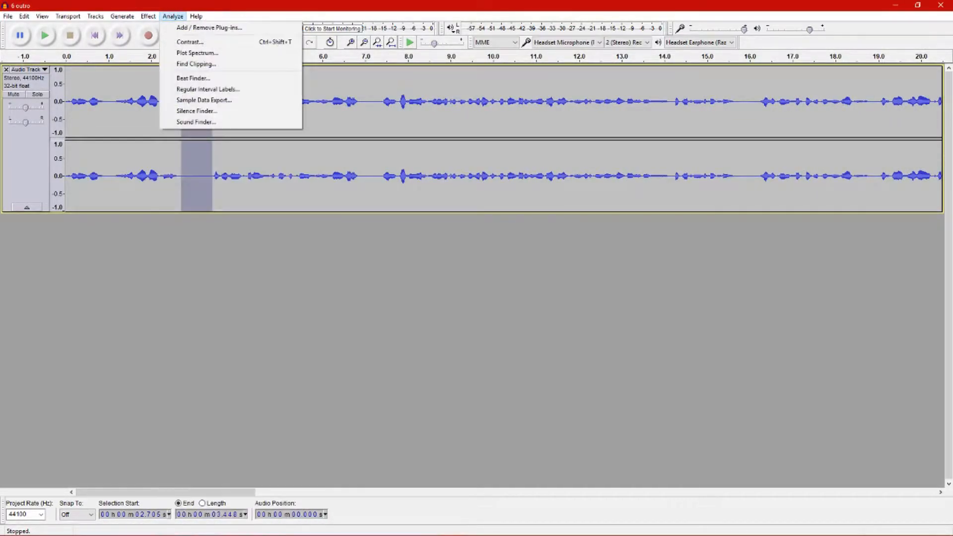
click(148, 16)
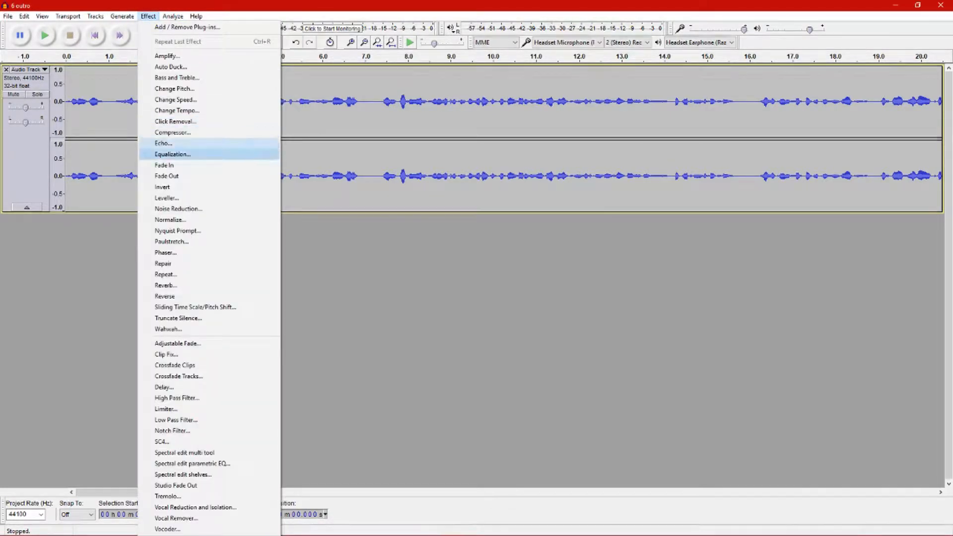
click(178, 209)
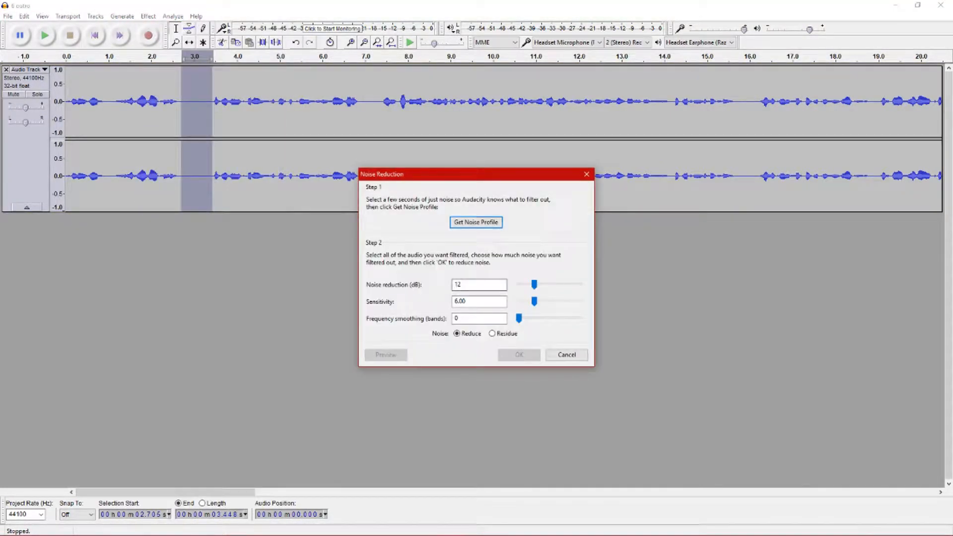
click(476, 221)
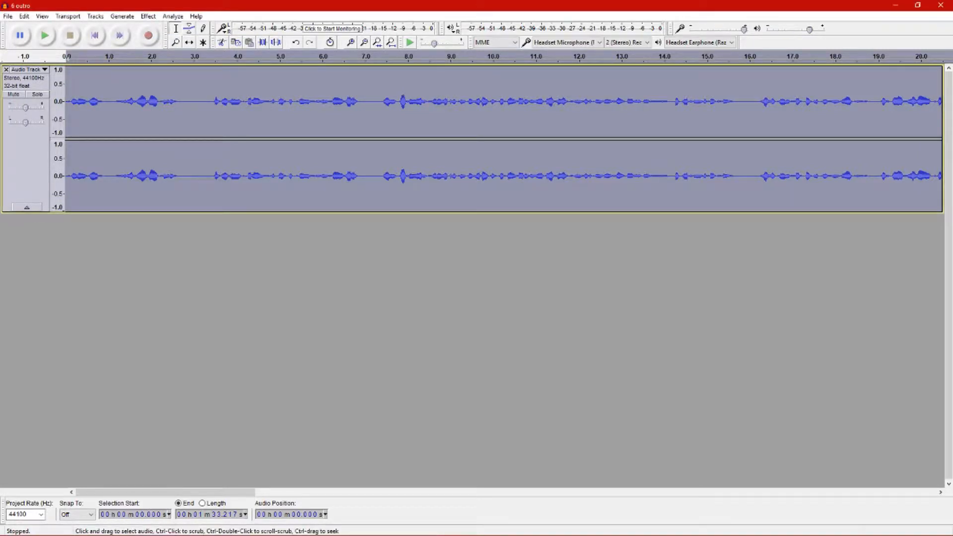
Raise the track gain to +8.0 dB and export the audio as '6 outro' WAV into Finished audio
drag(26, 107, 28, 107)
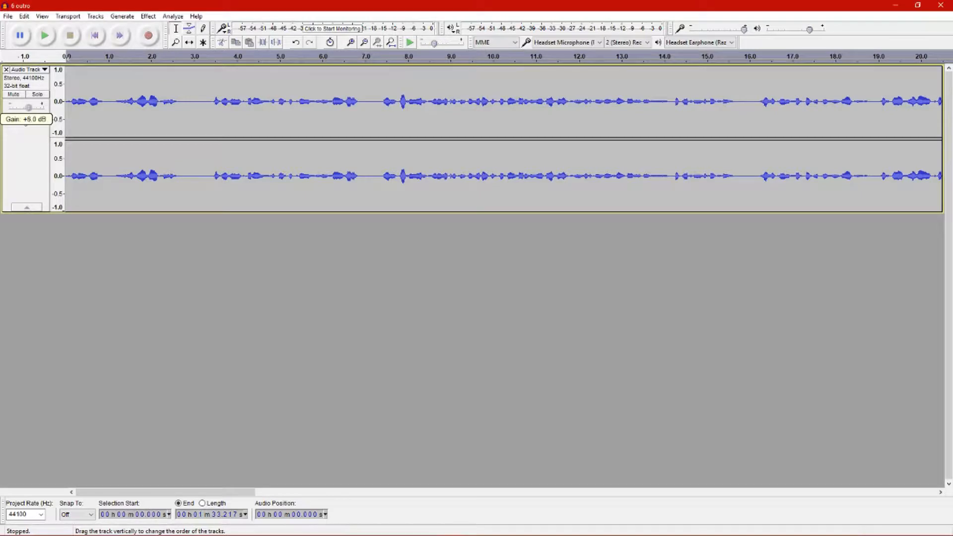
click(8, 15)
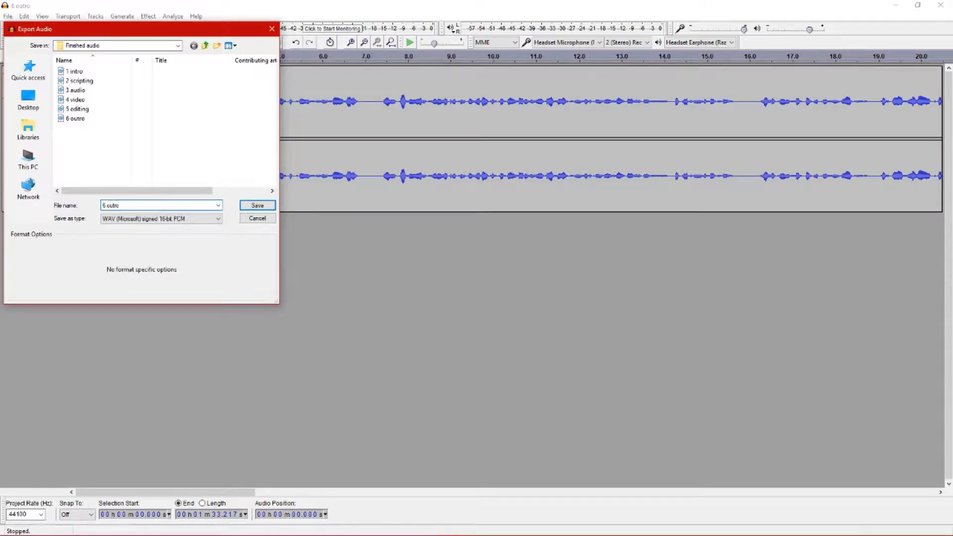
text(6 n)
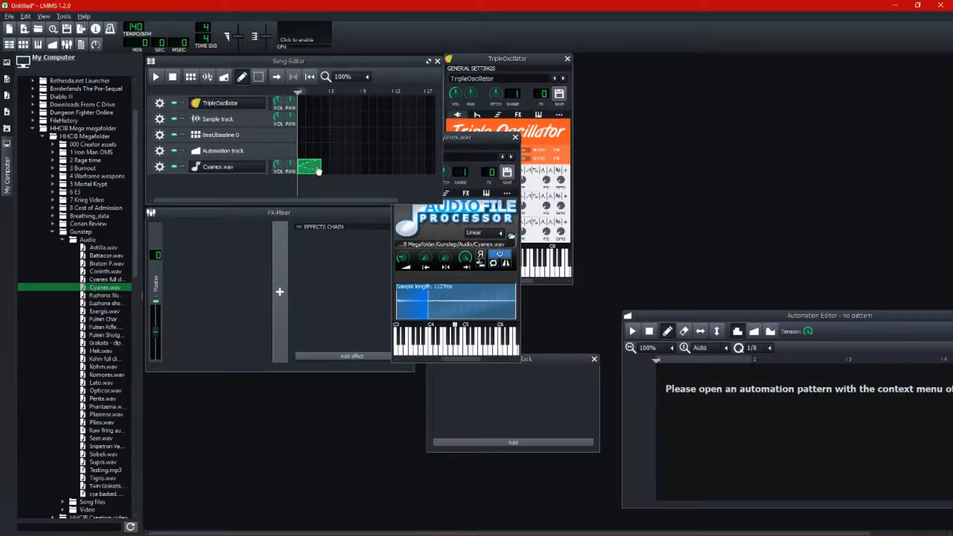
Bring up the context menu for the Cyanex.wav clip in the Song Editor
right_click(310, 167)
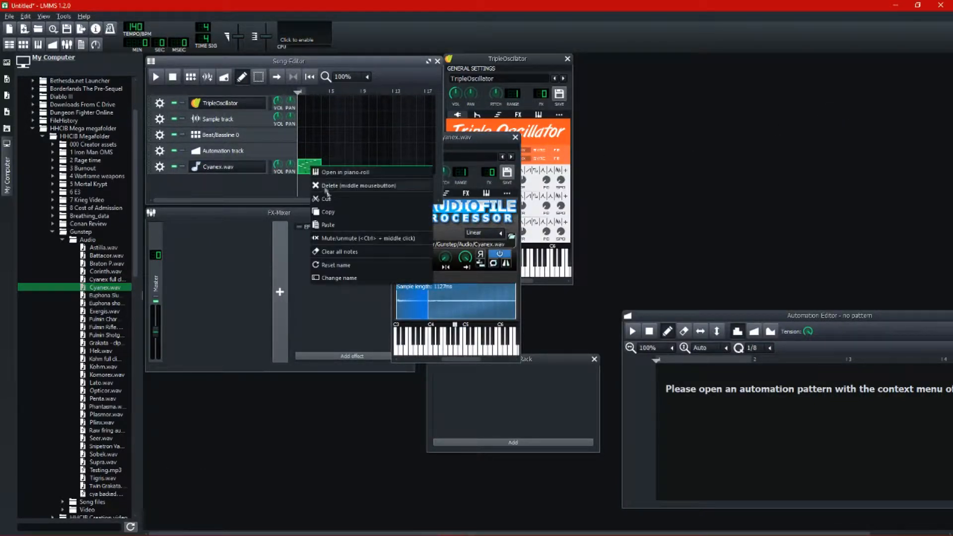